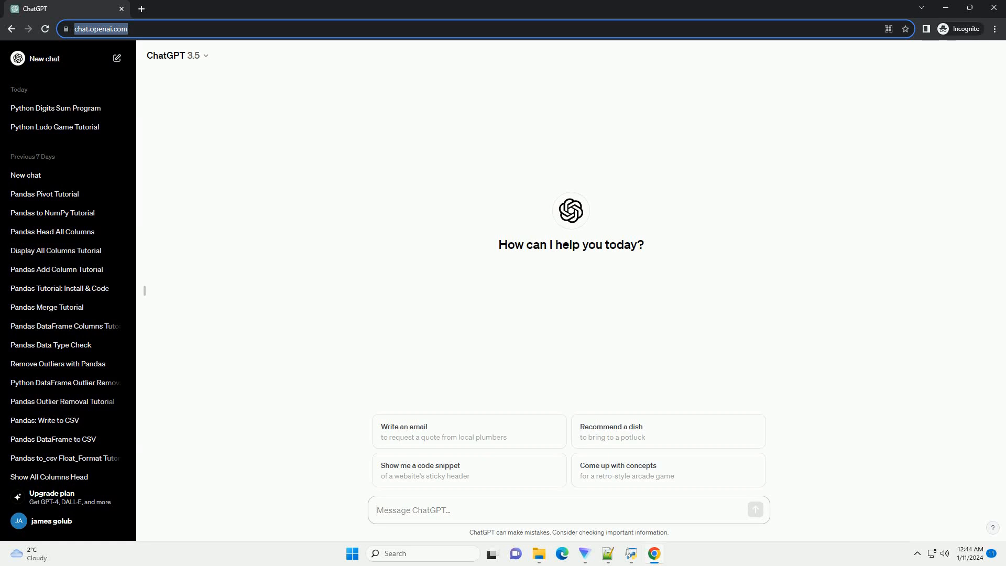
- Send a request for a step-by-step Python tutorial summing even and odd numbers in a range
left_click(755, 510)
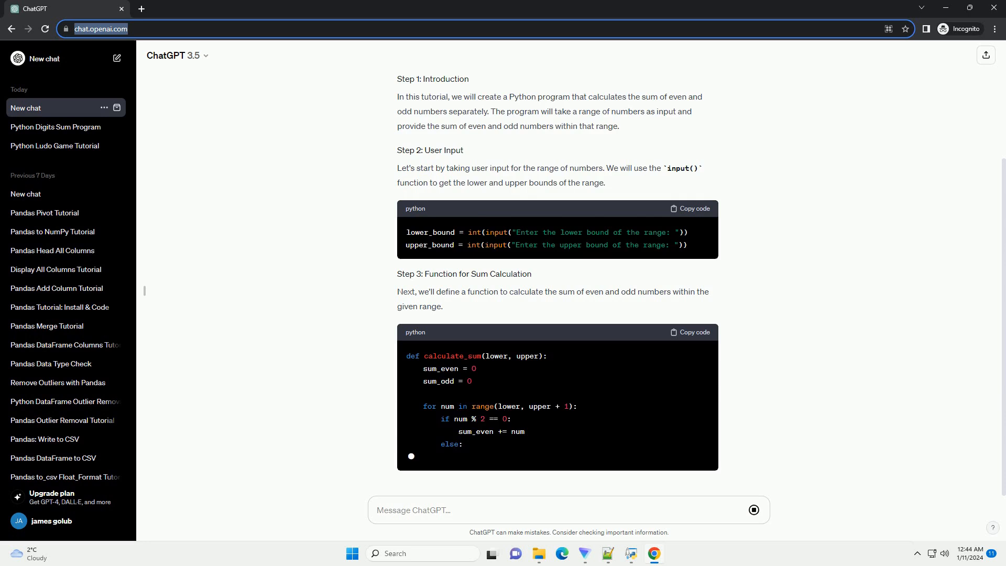
- Scroll through the reply as the display-results and run-the-program steps appear
scroll("down", 3)
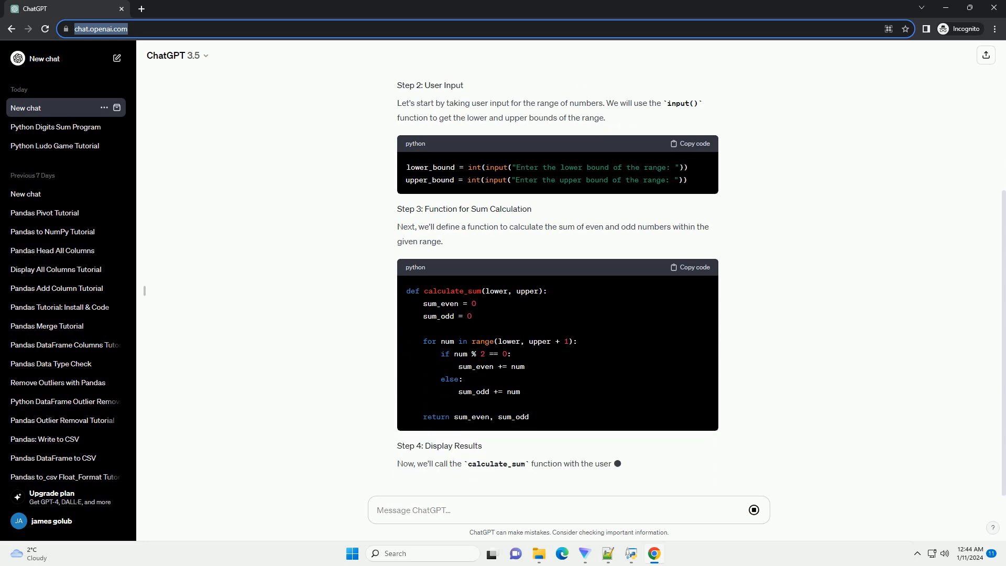
scroll("down", 3)
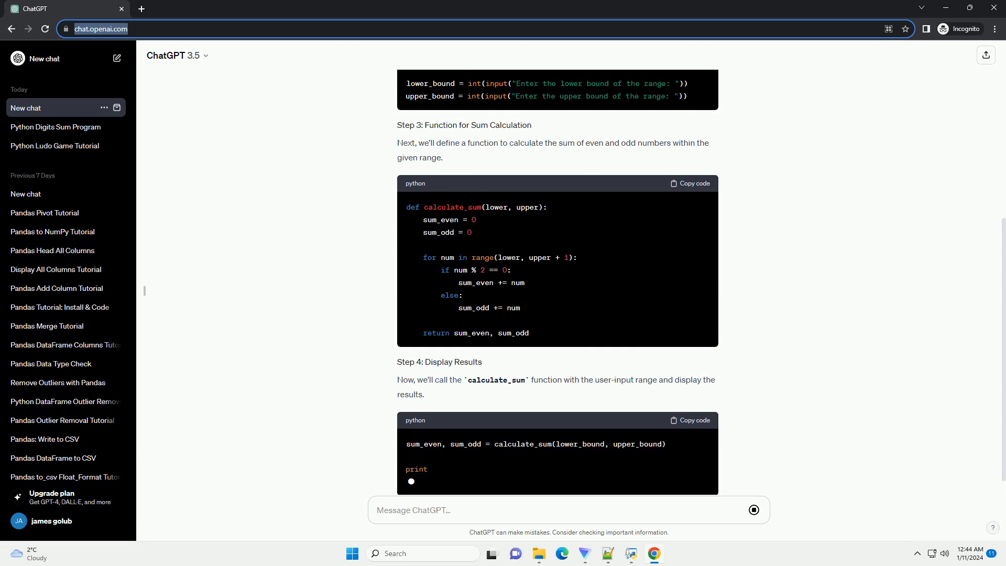
scroll("down", 3)
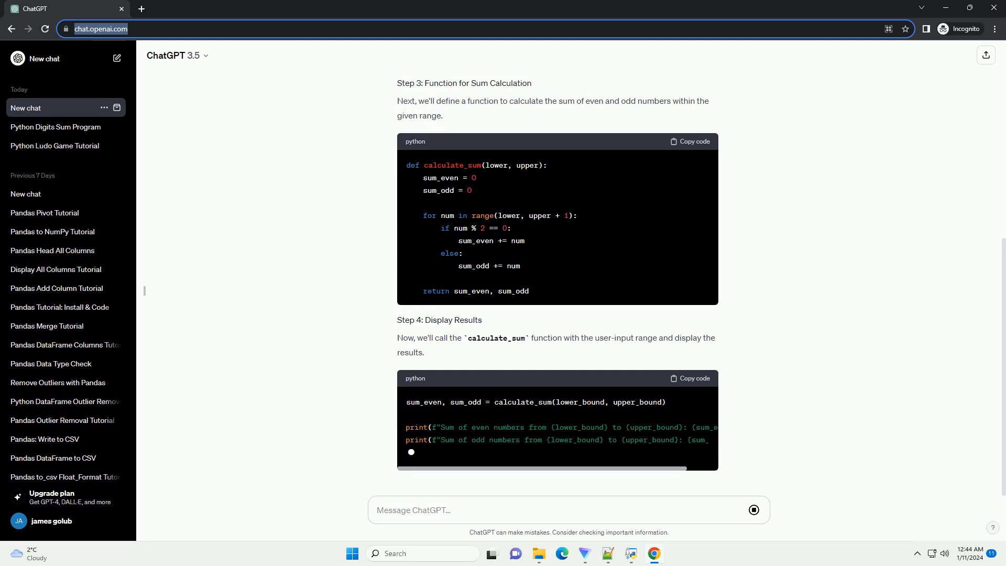
scroll("down", 3)
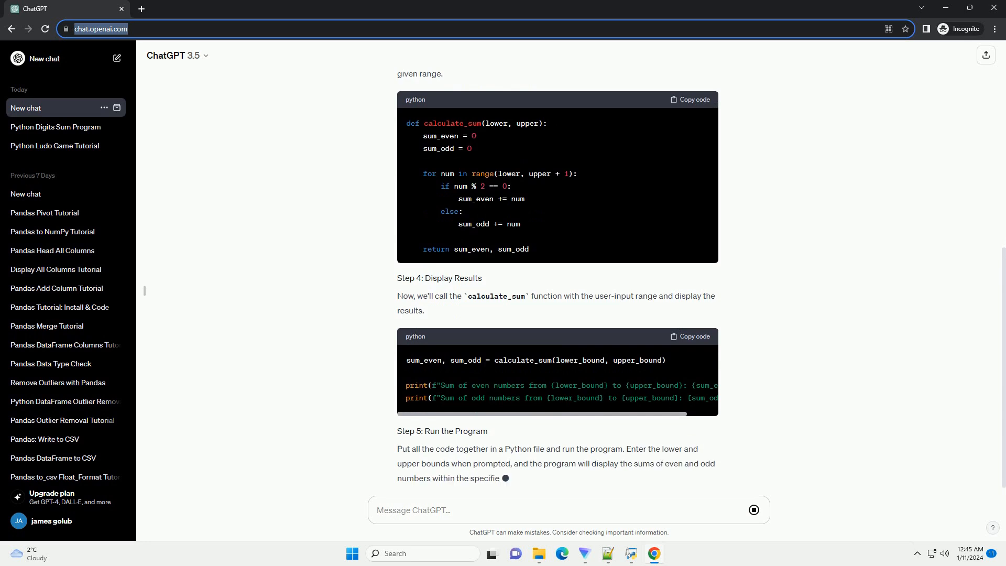
- Follow the Complete Code Example block with the sum function, inputs and print statements
scroll("down", 3)
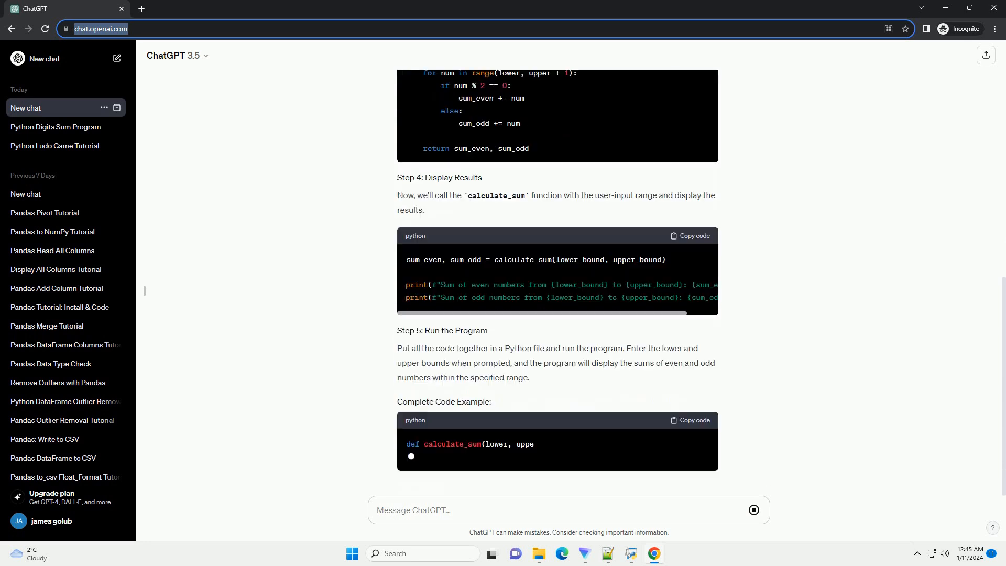
scroll("down", 3)
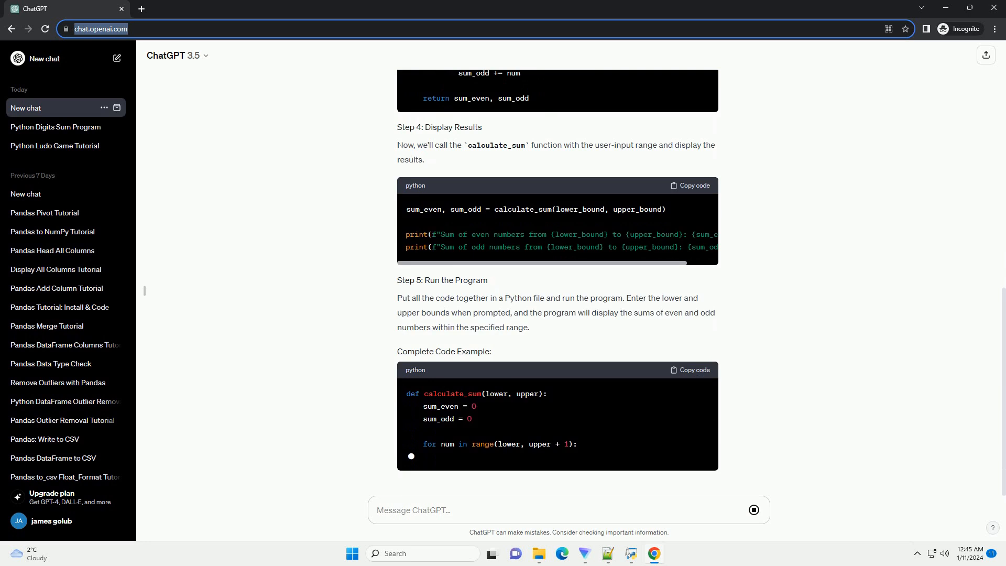
scroll("down", 3)
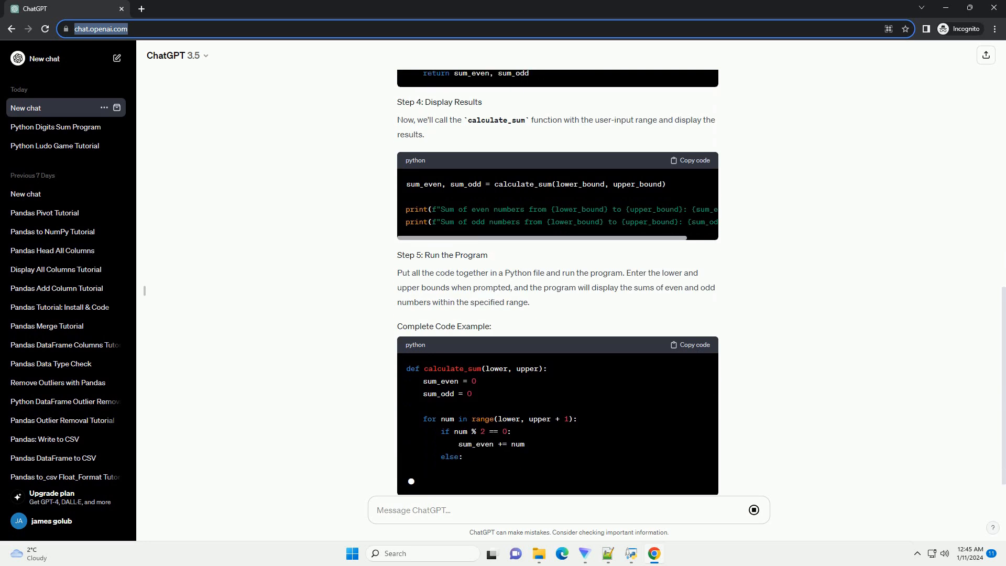
scroll("down", 3)
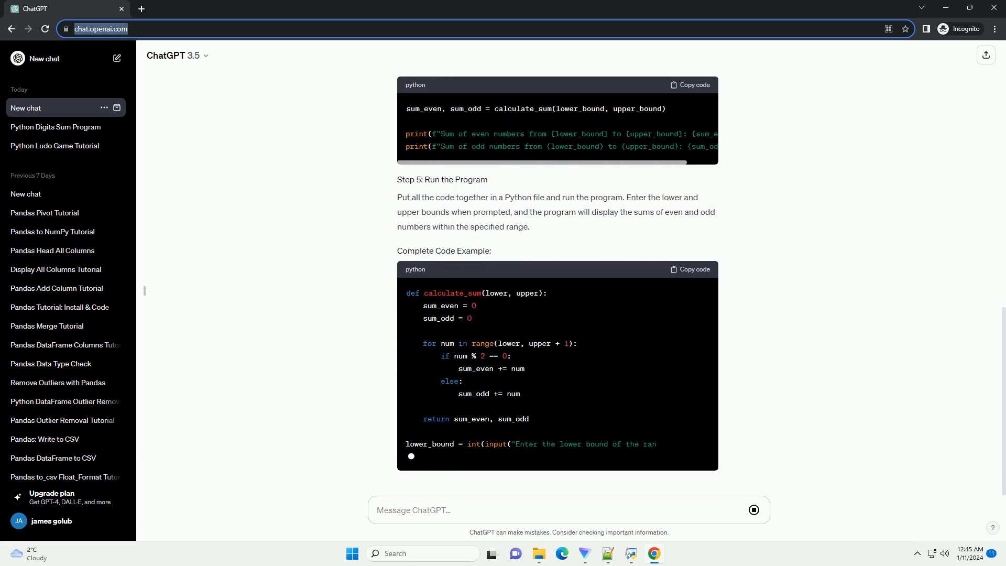
scroll("down", 3)
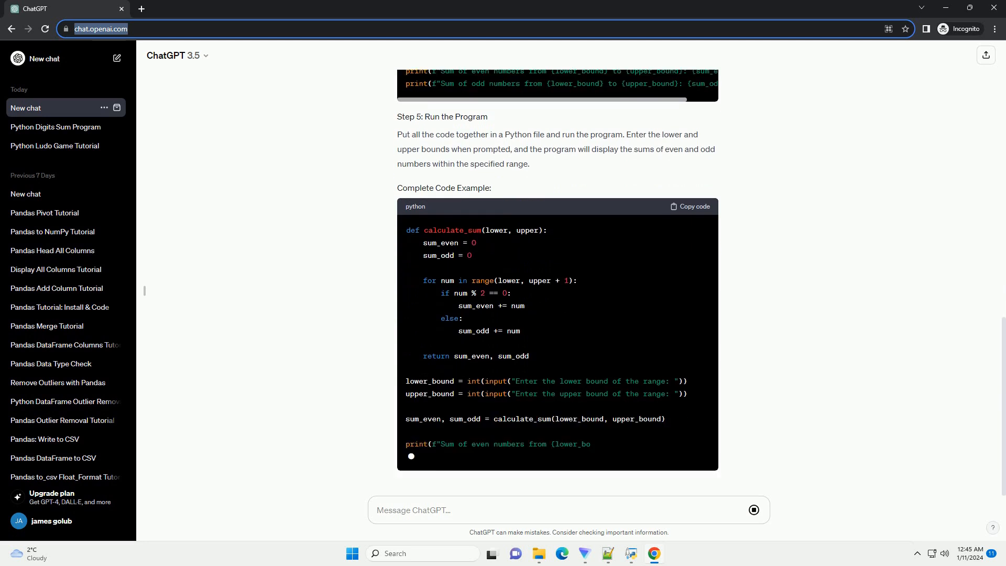
scroll("up", 3)
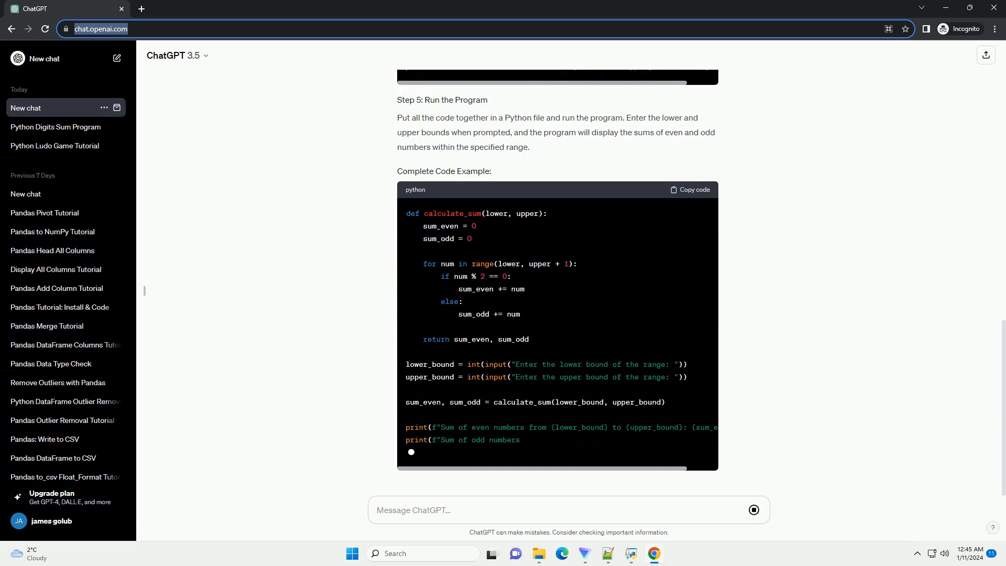